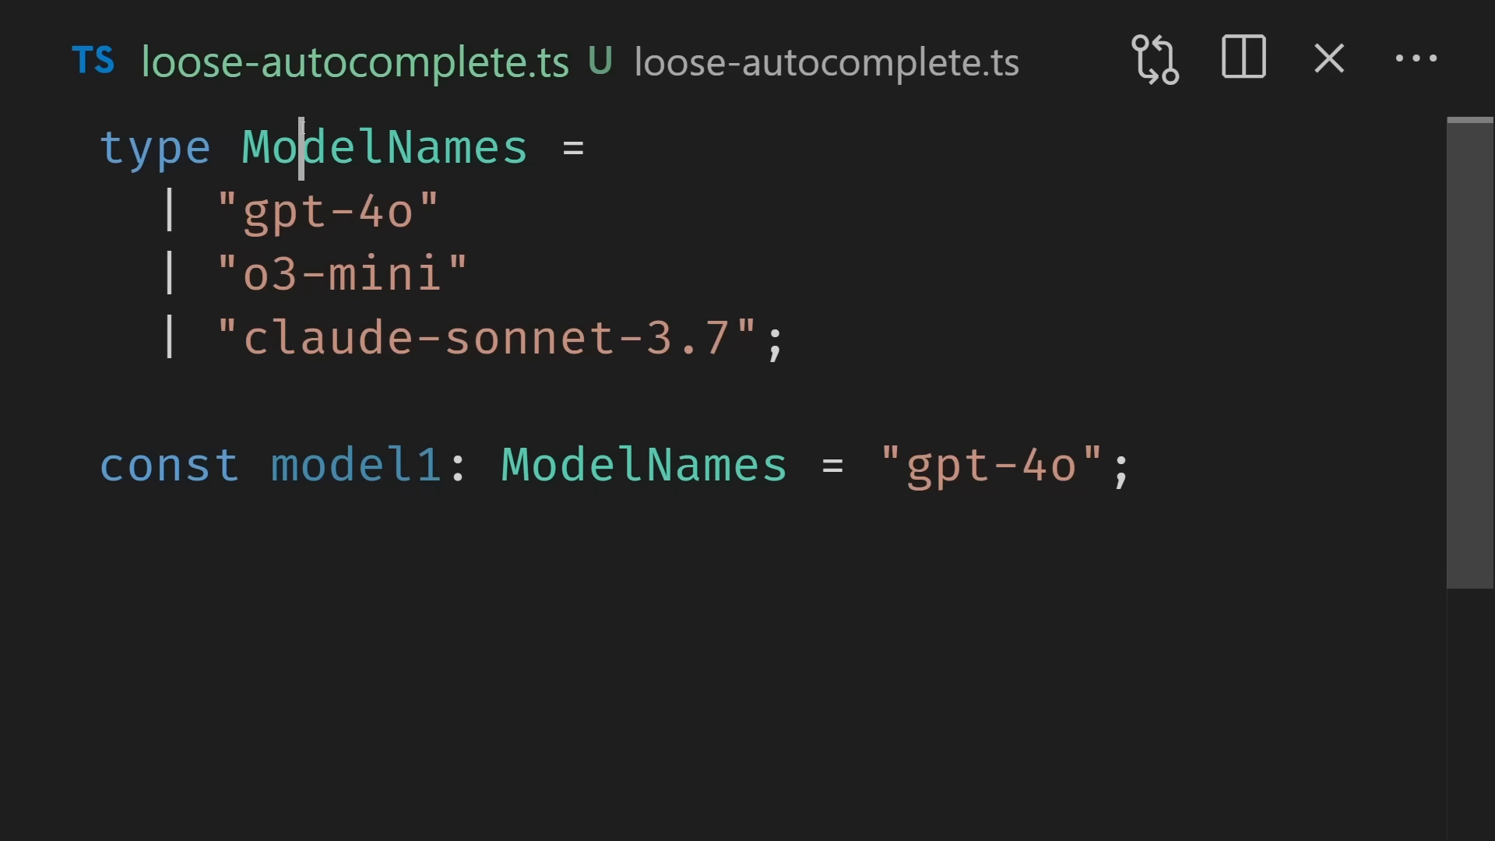
Step: Replace model1's "gpt-4o" value with the unlisted string "awdawdwad"
{"action": "double_click", "coordinate": [386, 147]}
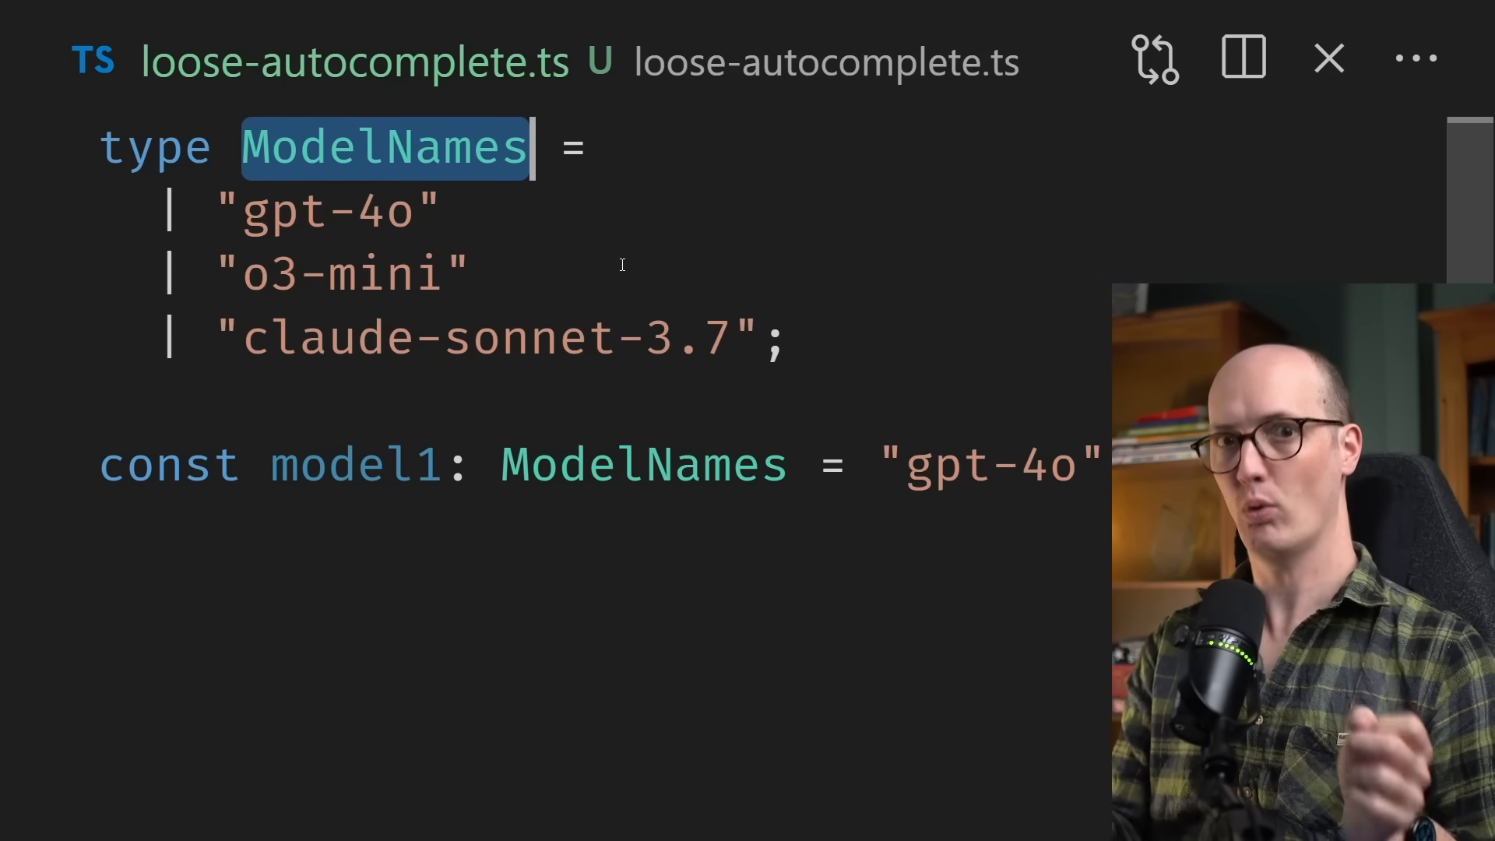
{"action": "double_click", "coordinate": [1001, 465]}
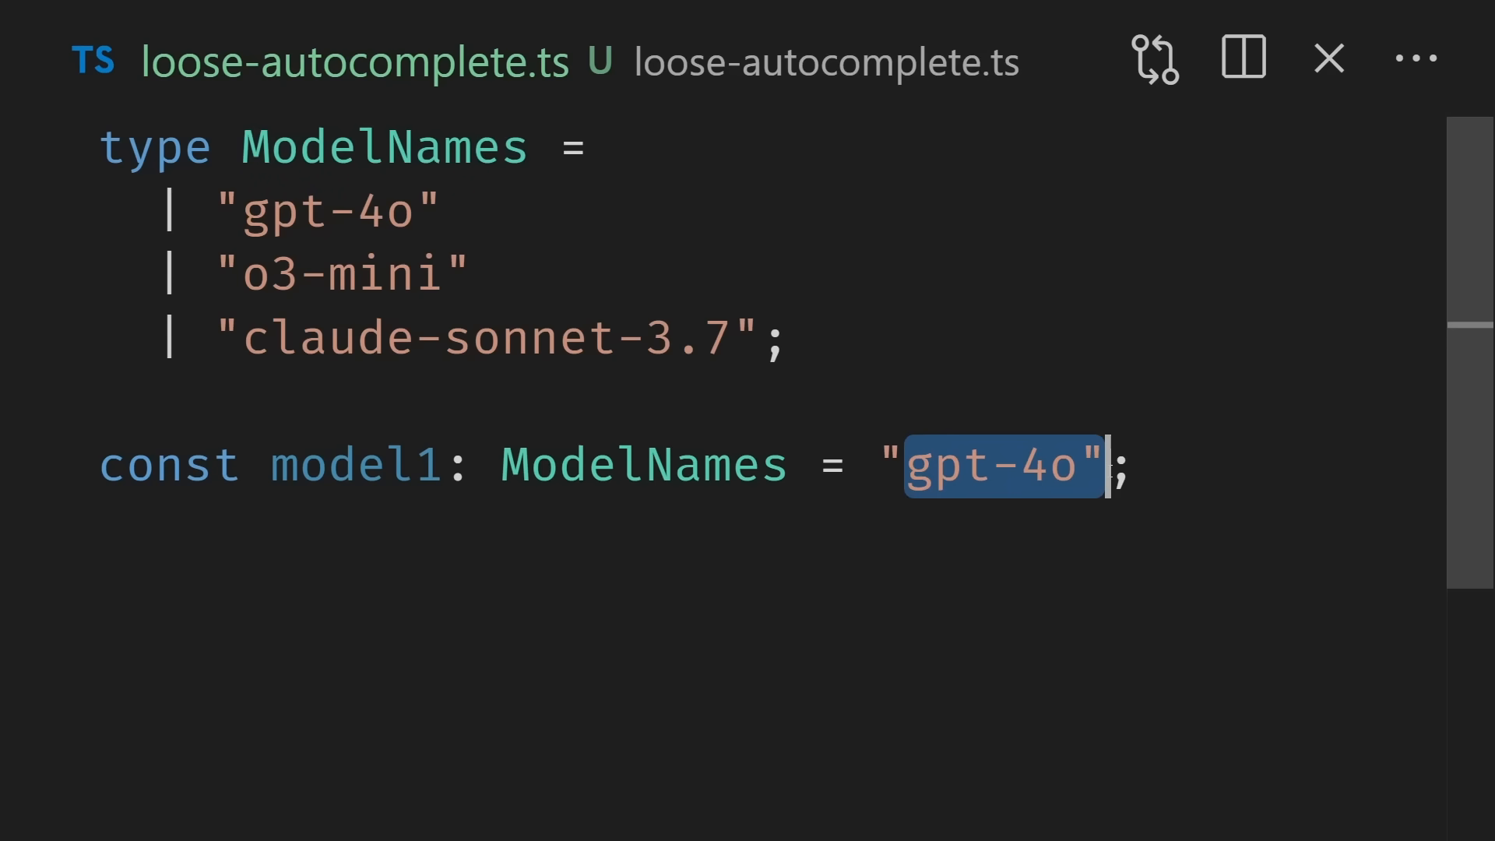
{"action": "type", "text": "awdawdwad"}
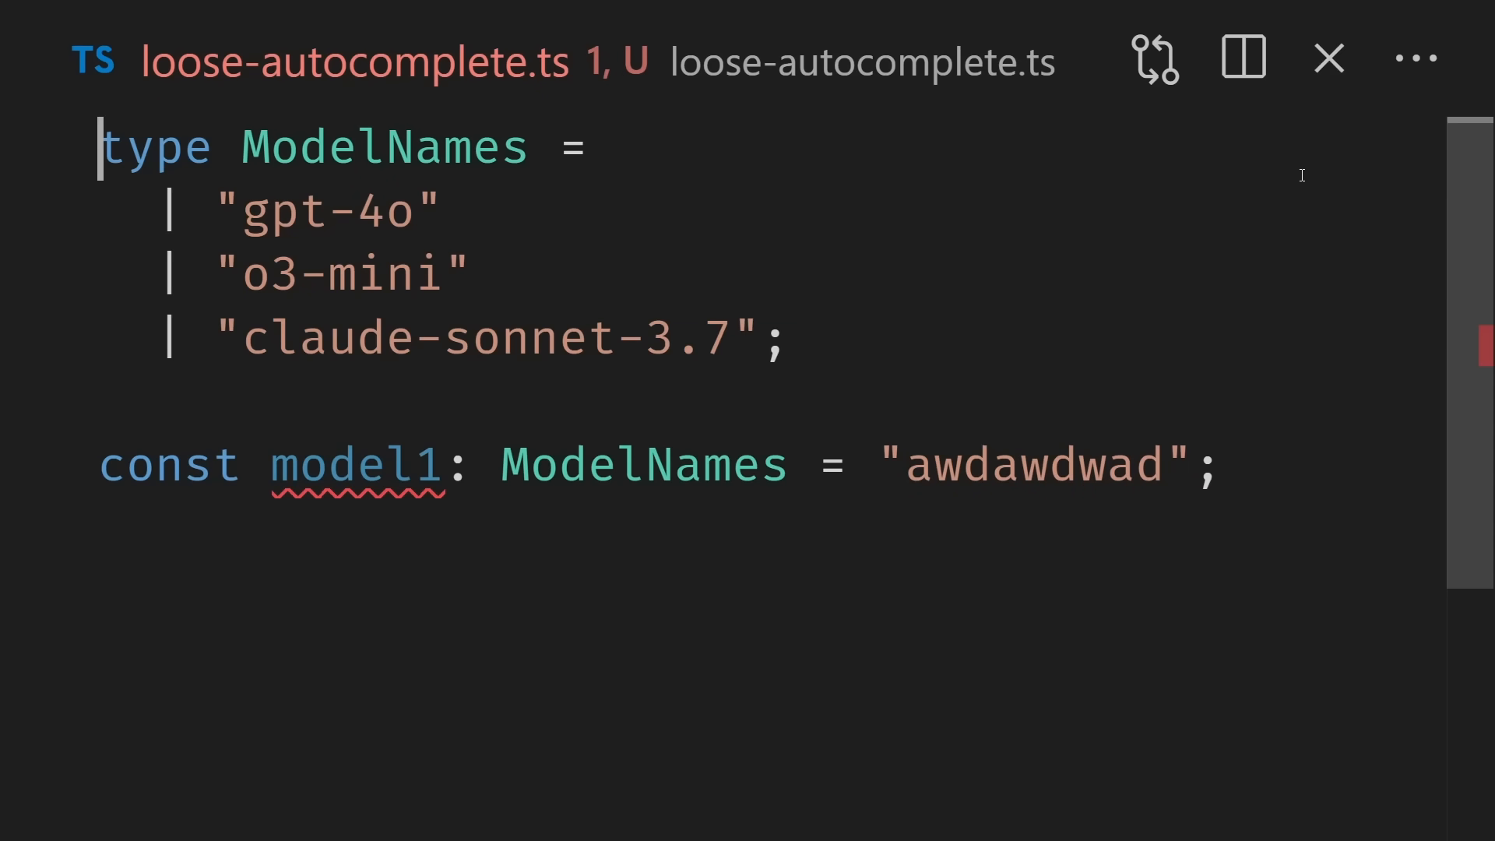
{"action": "type", "text": "google('')"}
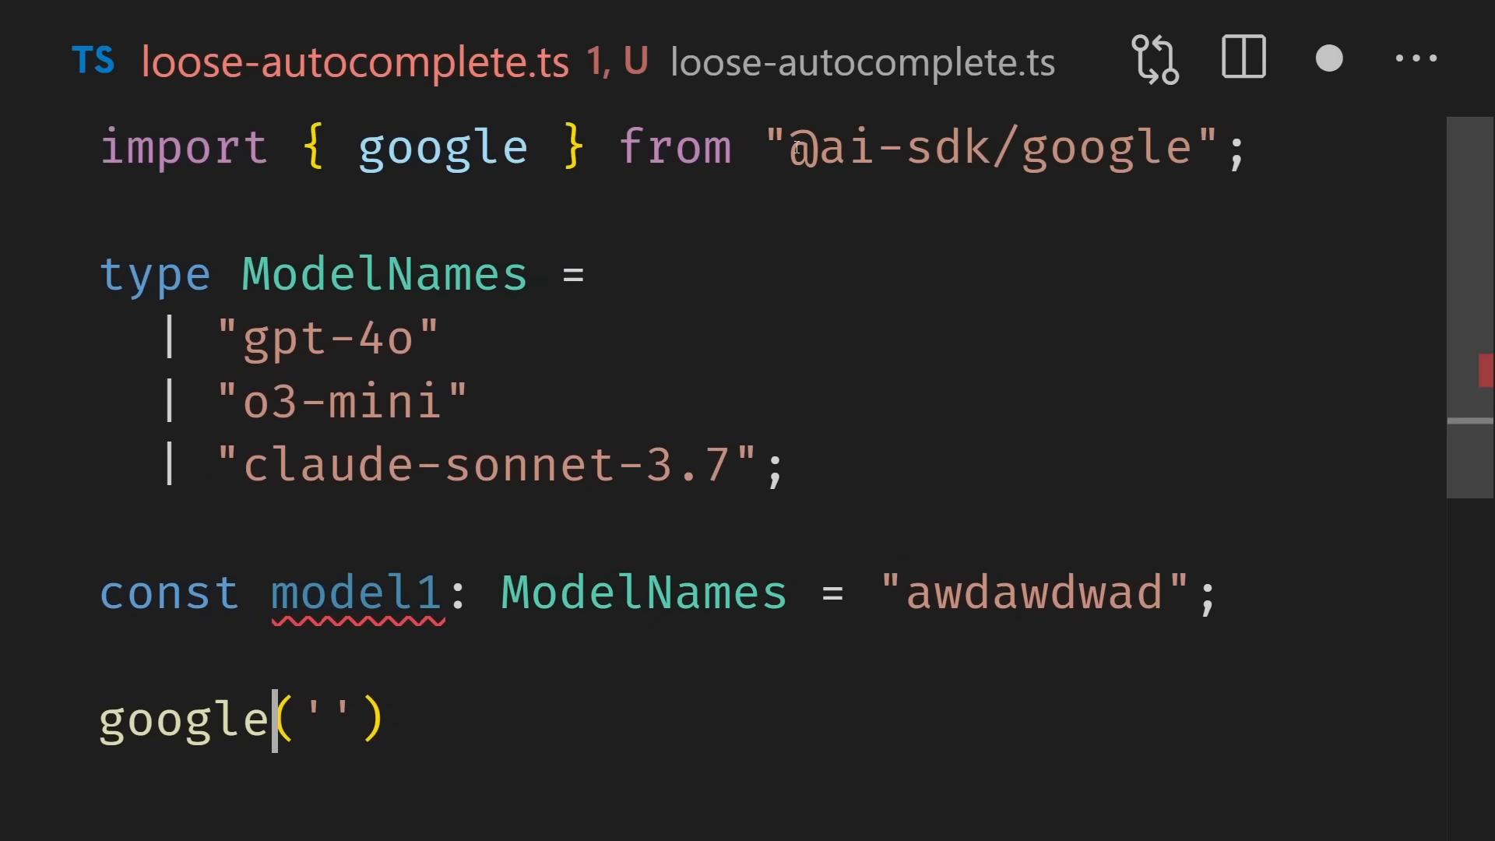
{"action": "double_click", "coordinate": [991, 148]}
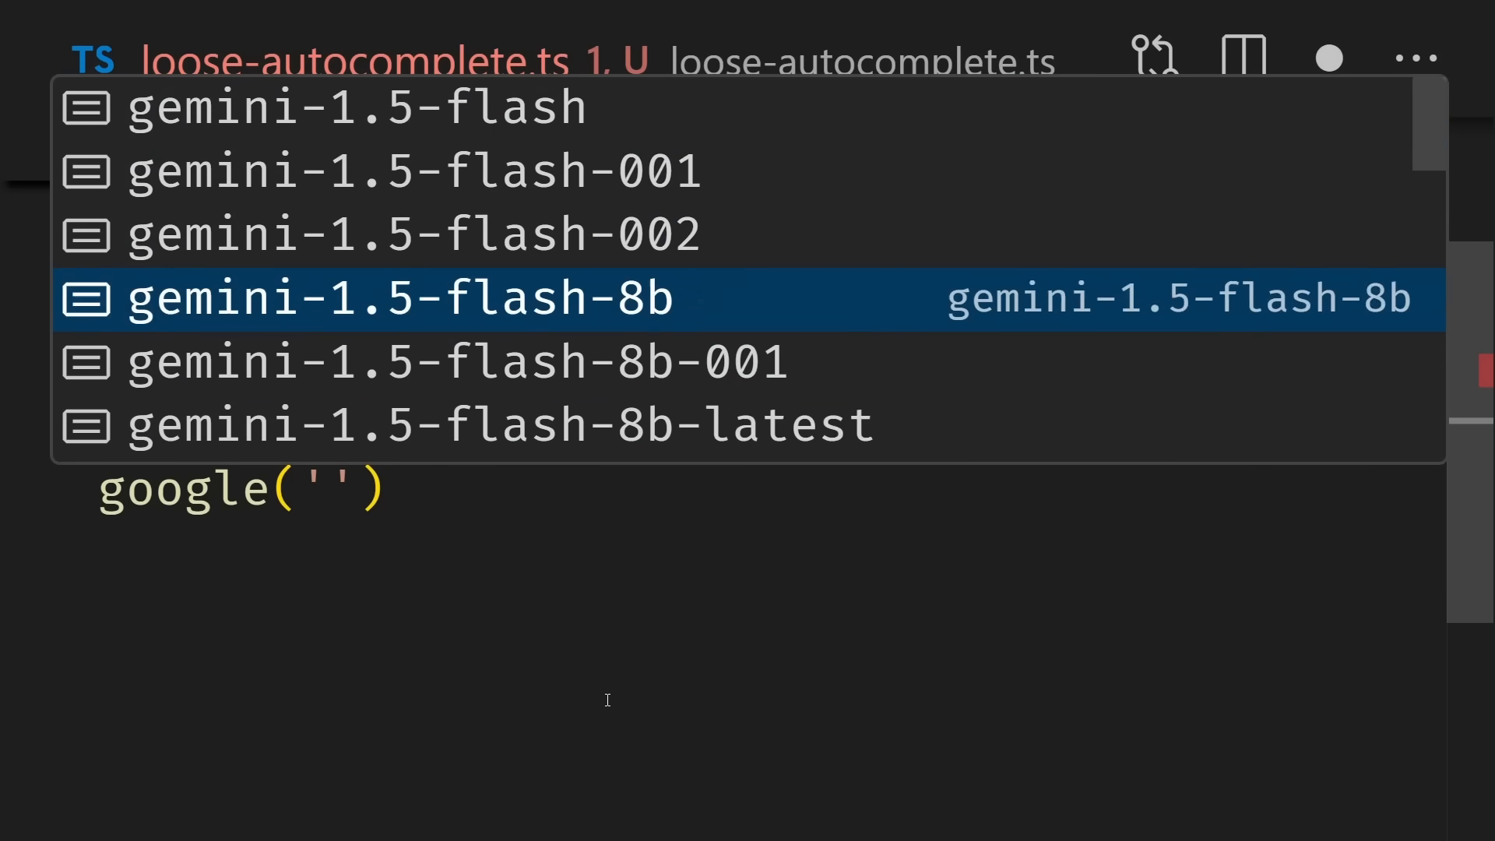
{"action": "scroll", "scroll_direction": "down", "scroll_amount": 3}
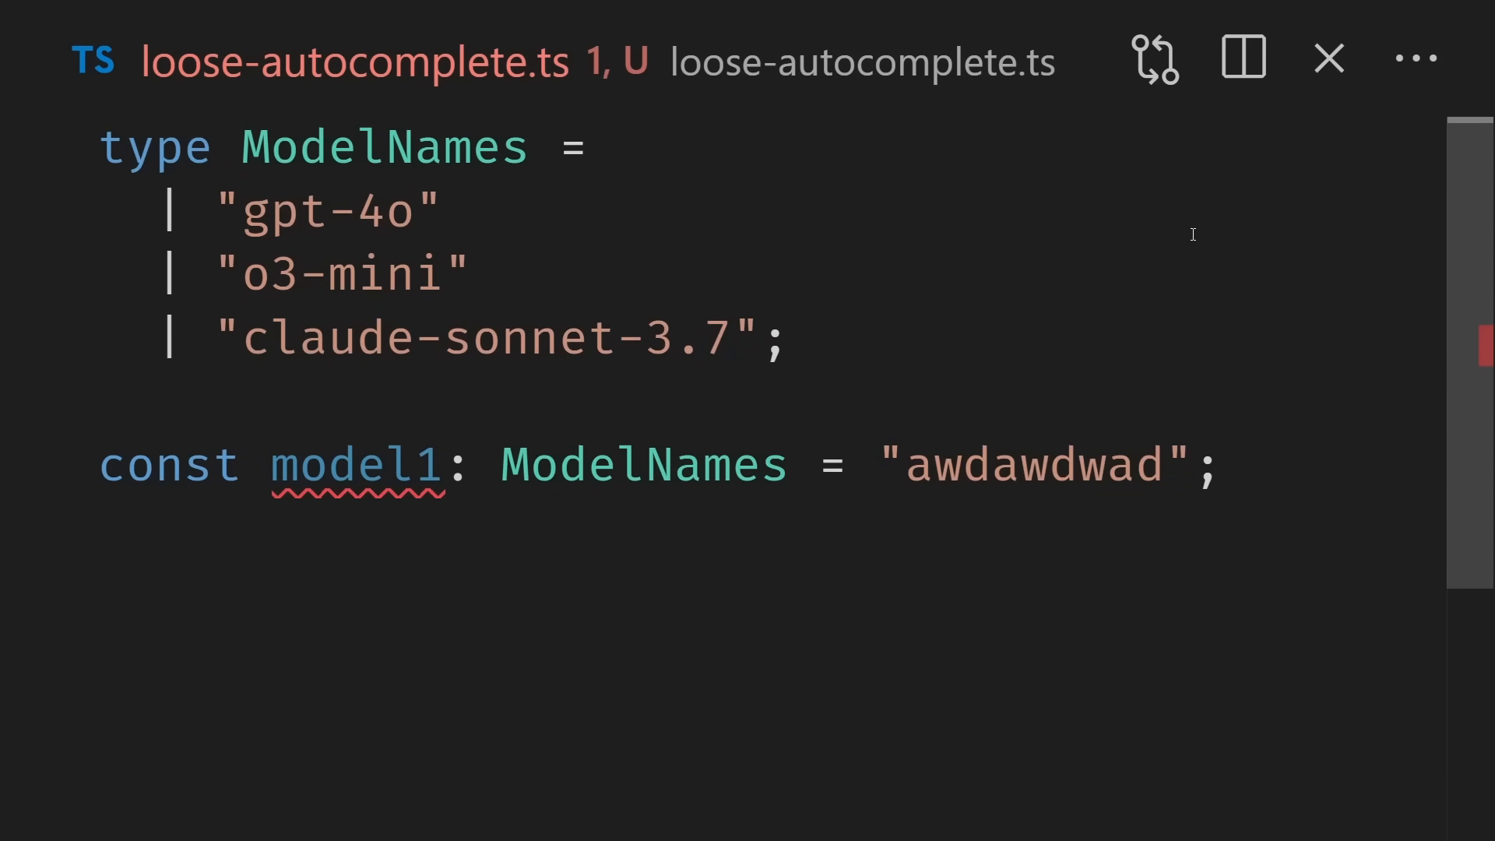
Step: Delete model1's invalid "awdawdwad" value, leaving an empty string
{"action": "double_click", "coordinate": [1035, 466]}
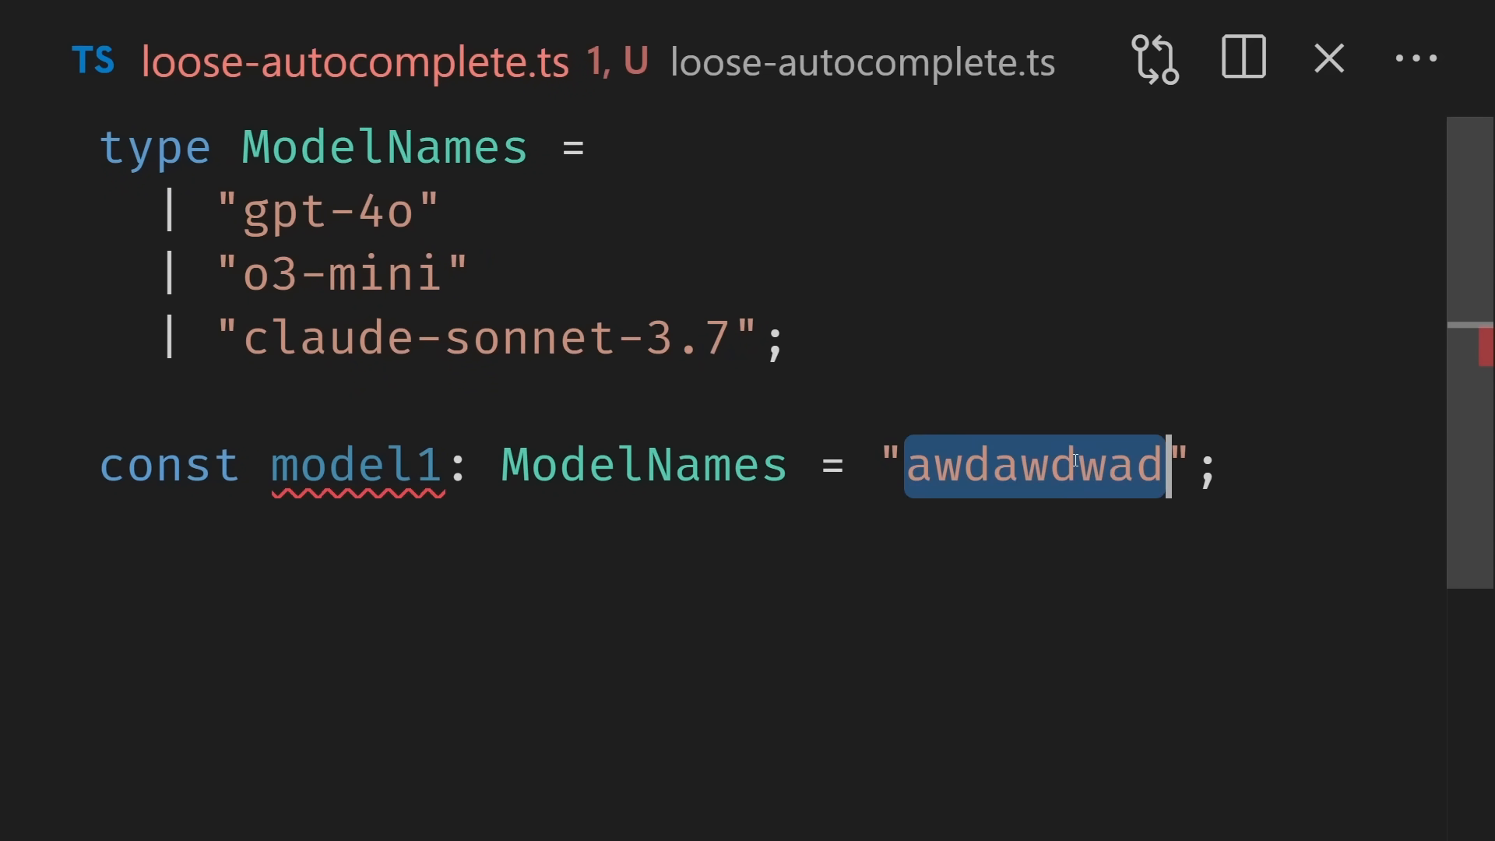
{"action": "key", "text": "Backspace"}
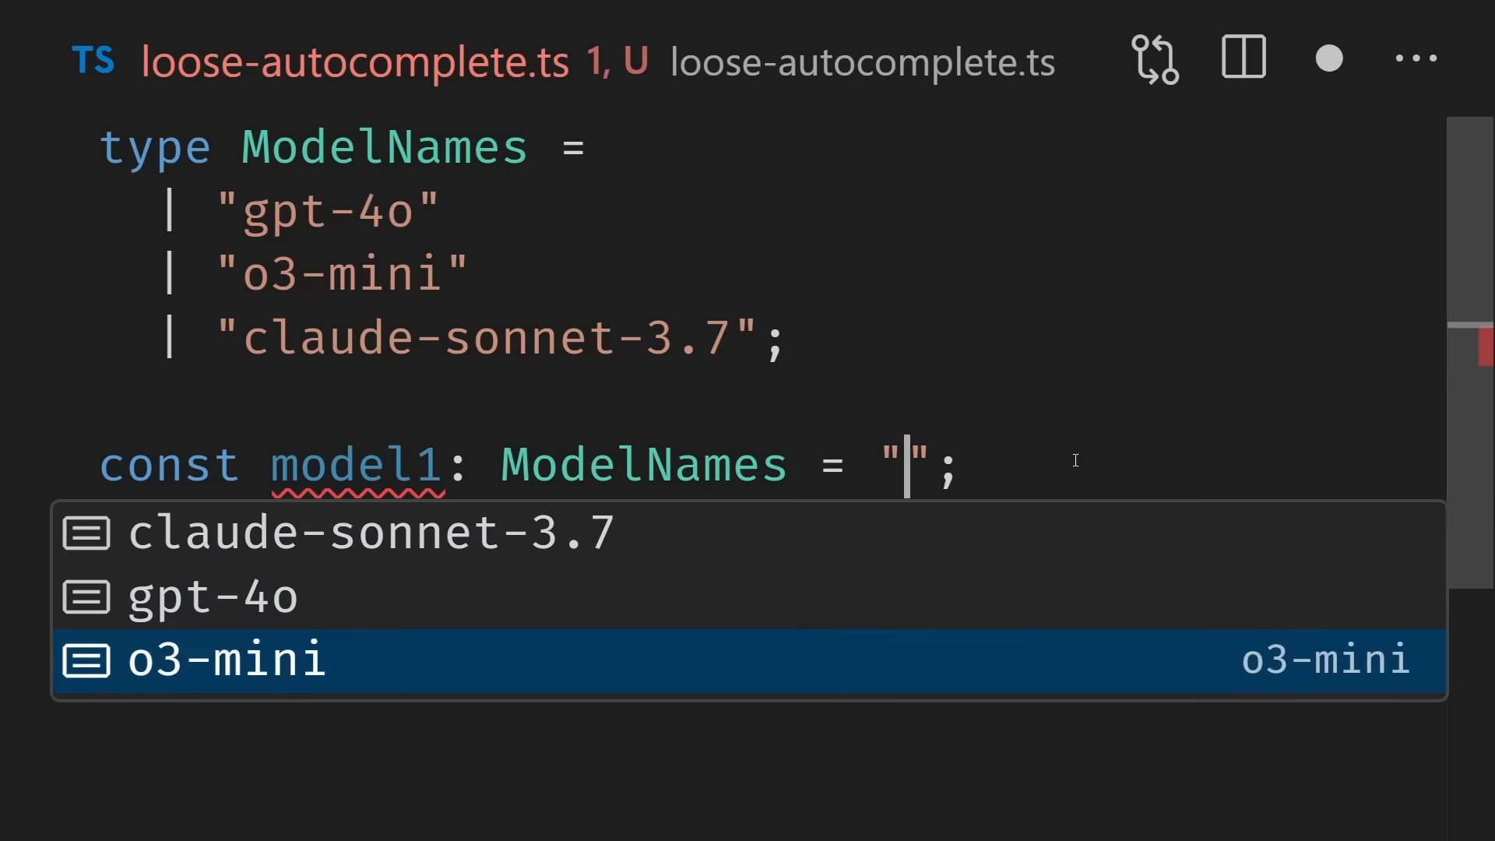
{"action": "key", "text": "Escape"}
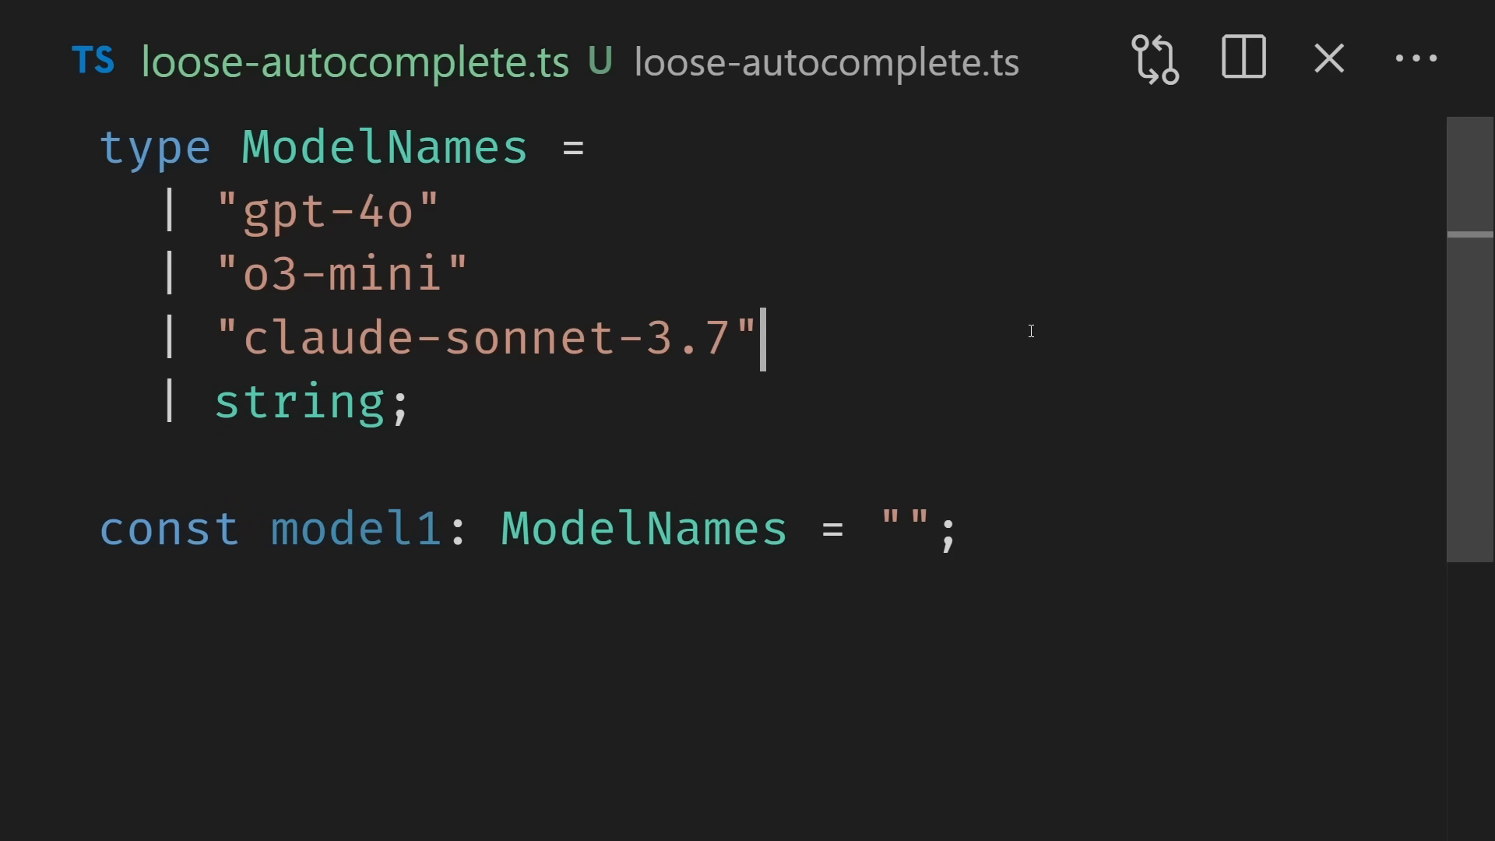
Step: Change the plain string member of ModelNames to (string & {})
{"action": "double_click", "coordinate": [336, 212]}
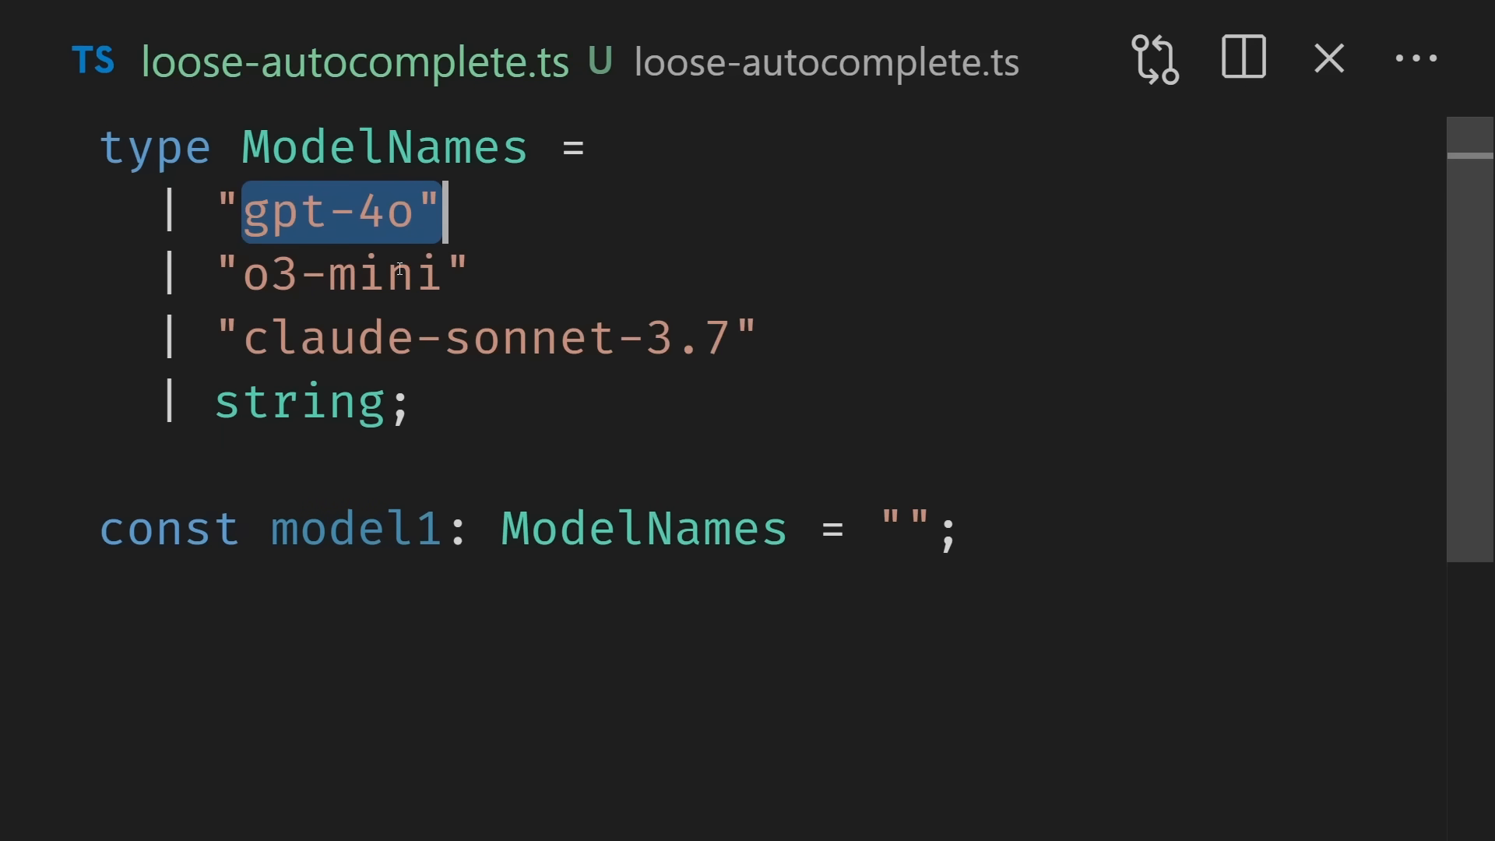
{"action": "double_click", "coordinate": [298, 400]}
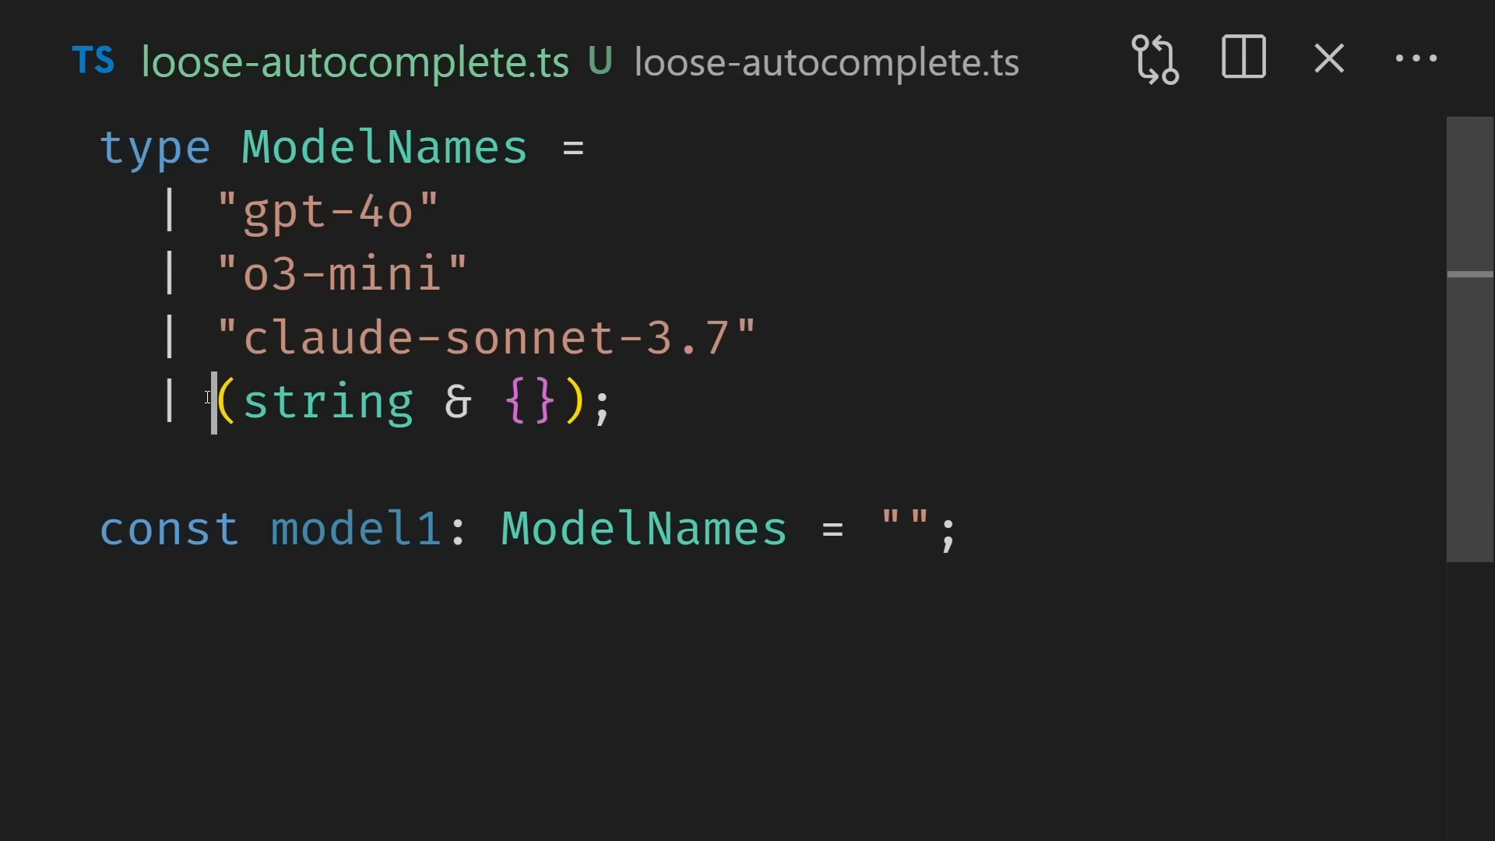
Step: Type "awdawdawd" inside model1's empty quotes
{"action": "double_click", "coordinate": [456, 400]}
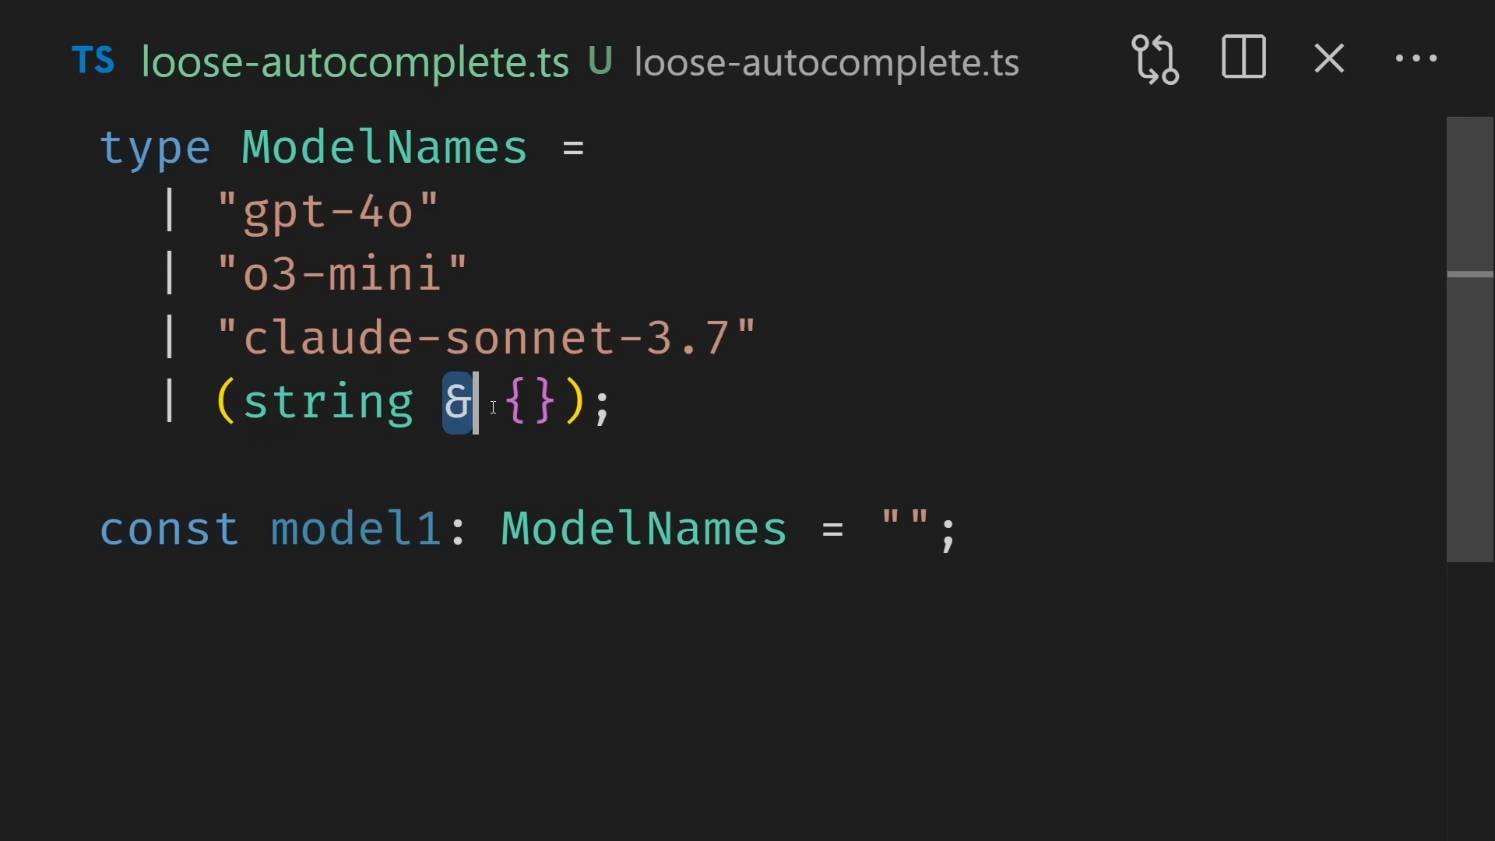
{"action": "left_click", "coordinate": [904, 530]}
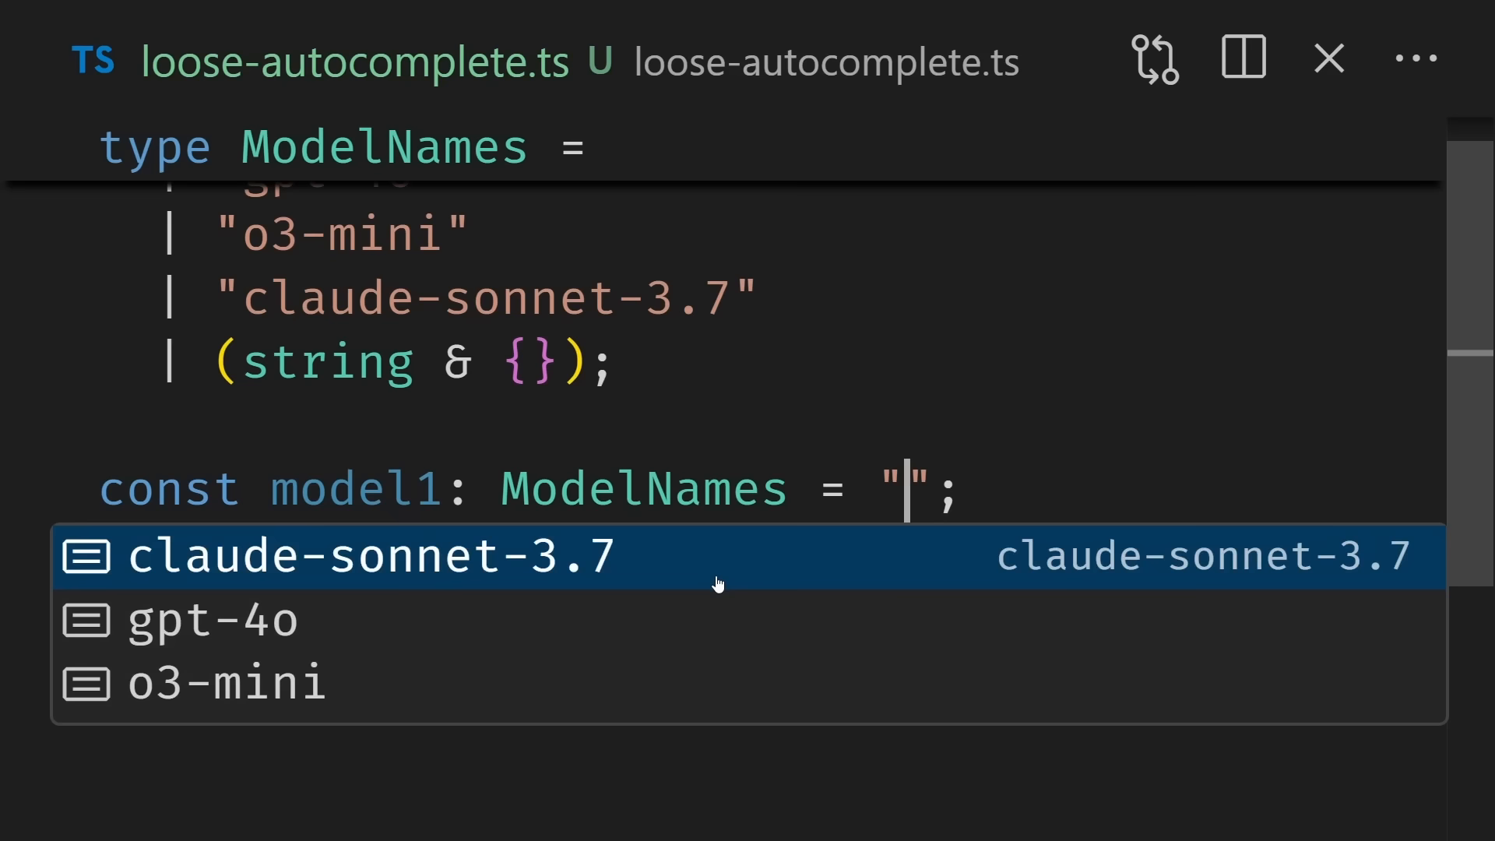
{"action": "type", "text": "awdawdawd"}
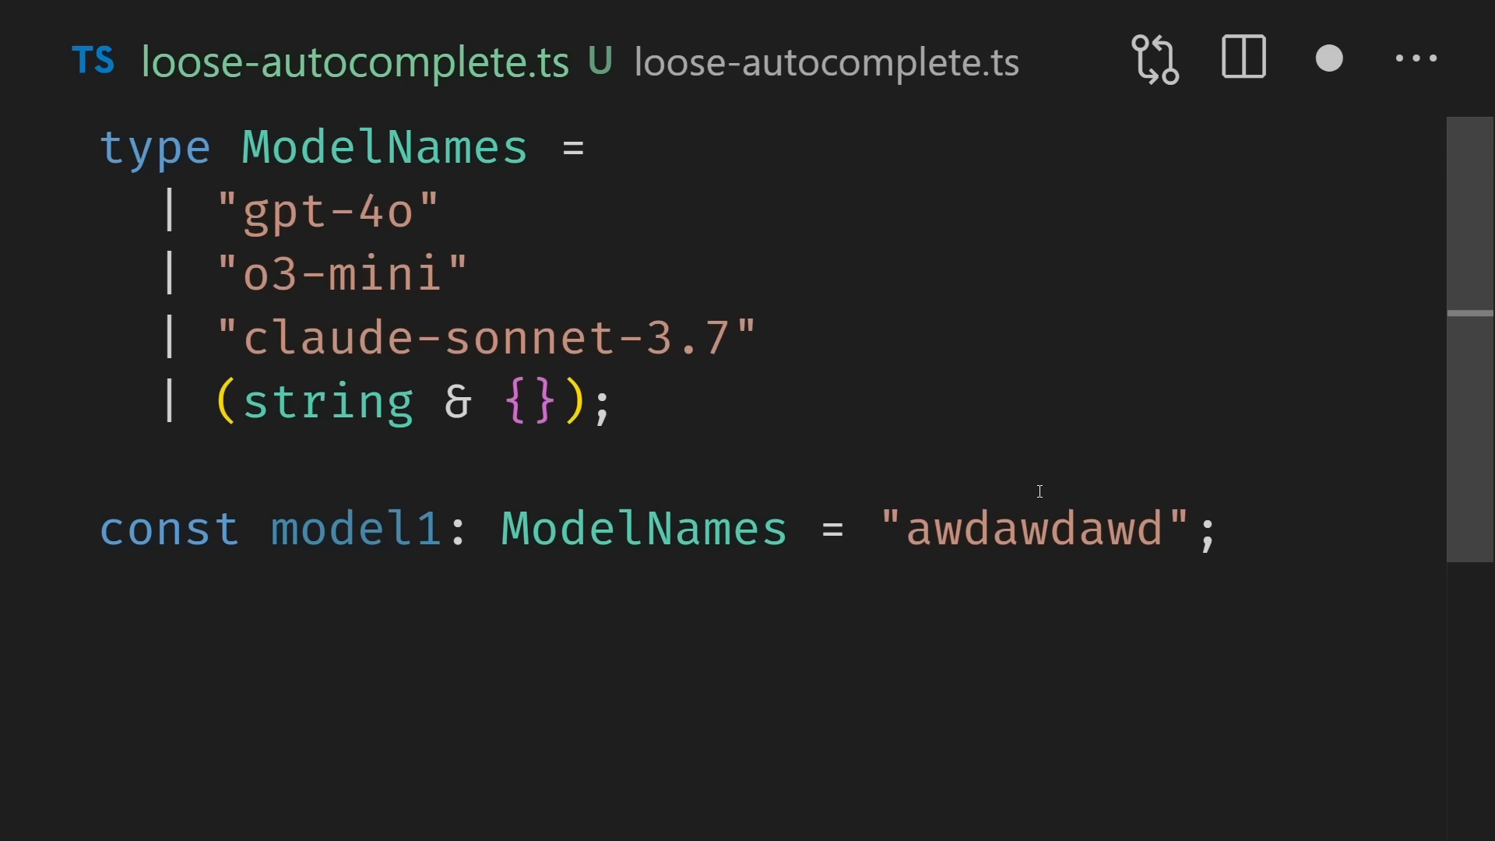
{"action": "double_click", "coordinate": [534, 399]}
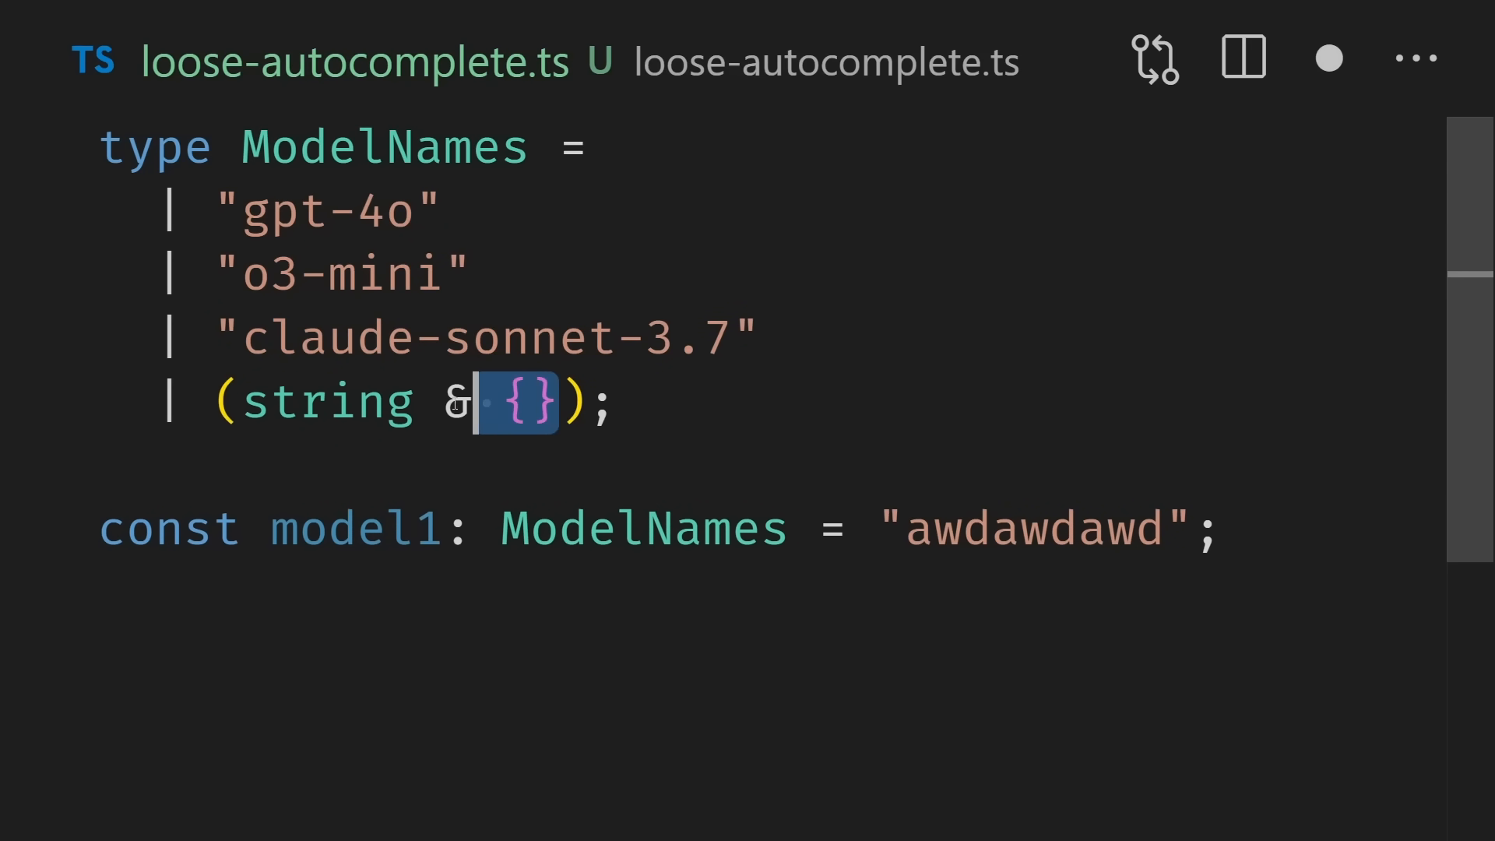
{"action": "left_click", "coordinate": [625, 401]}
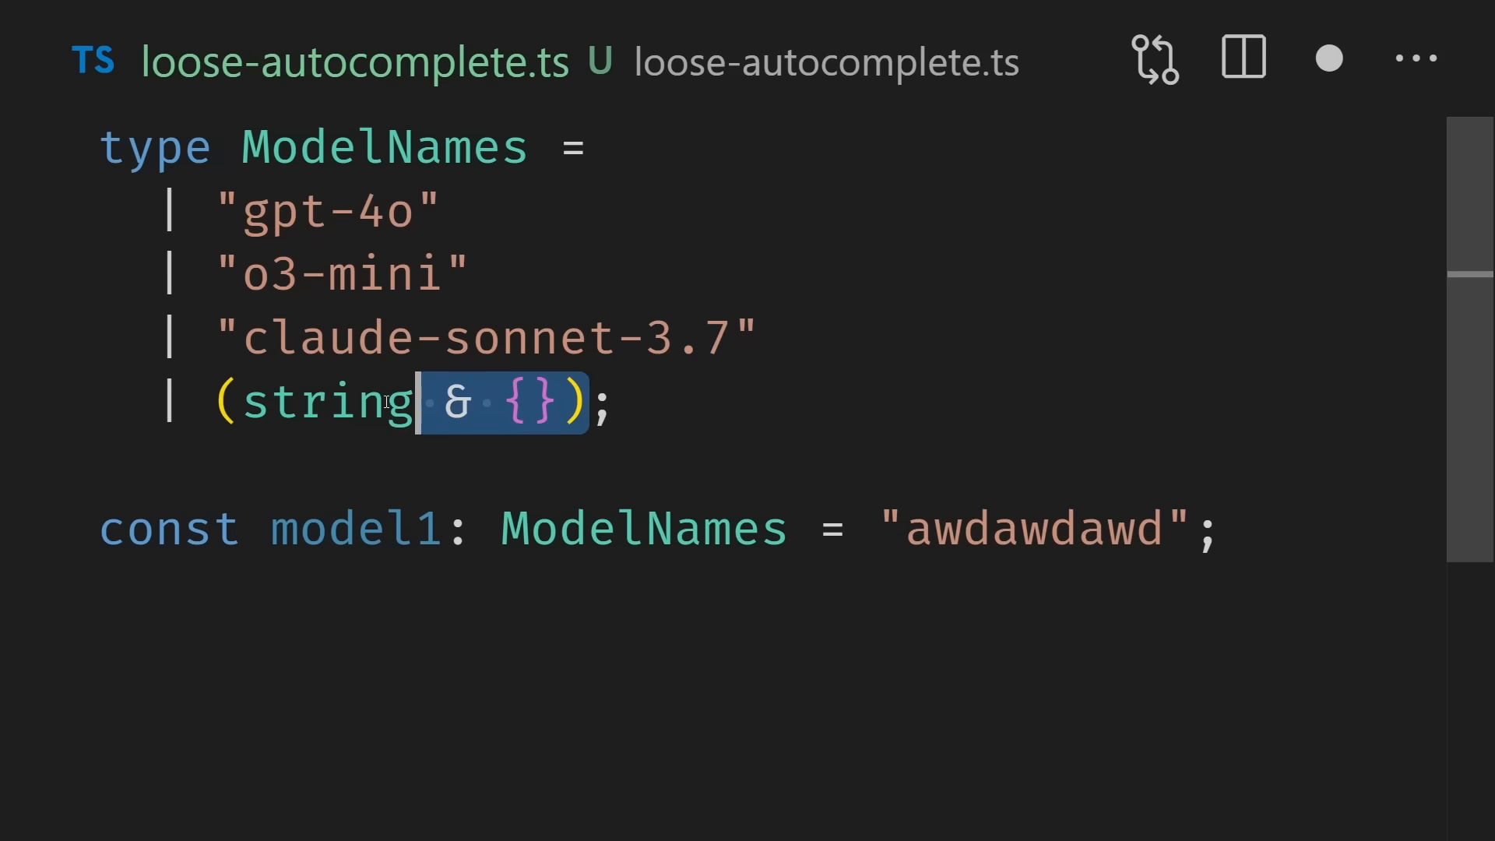
{"action": "left_click", "coordinate": [645, 399]}
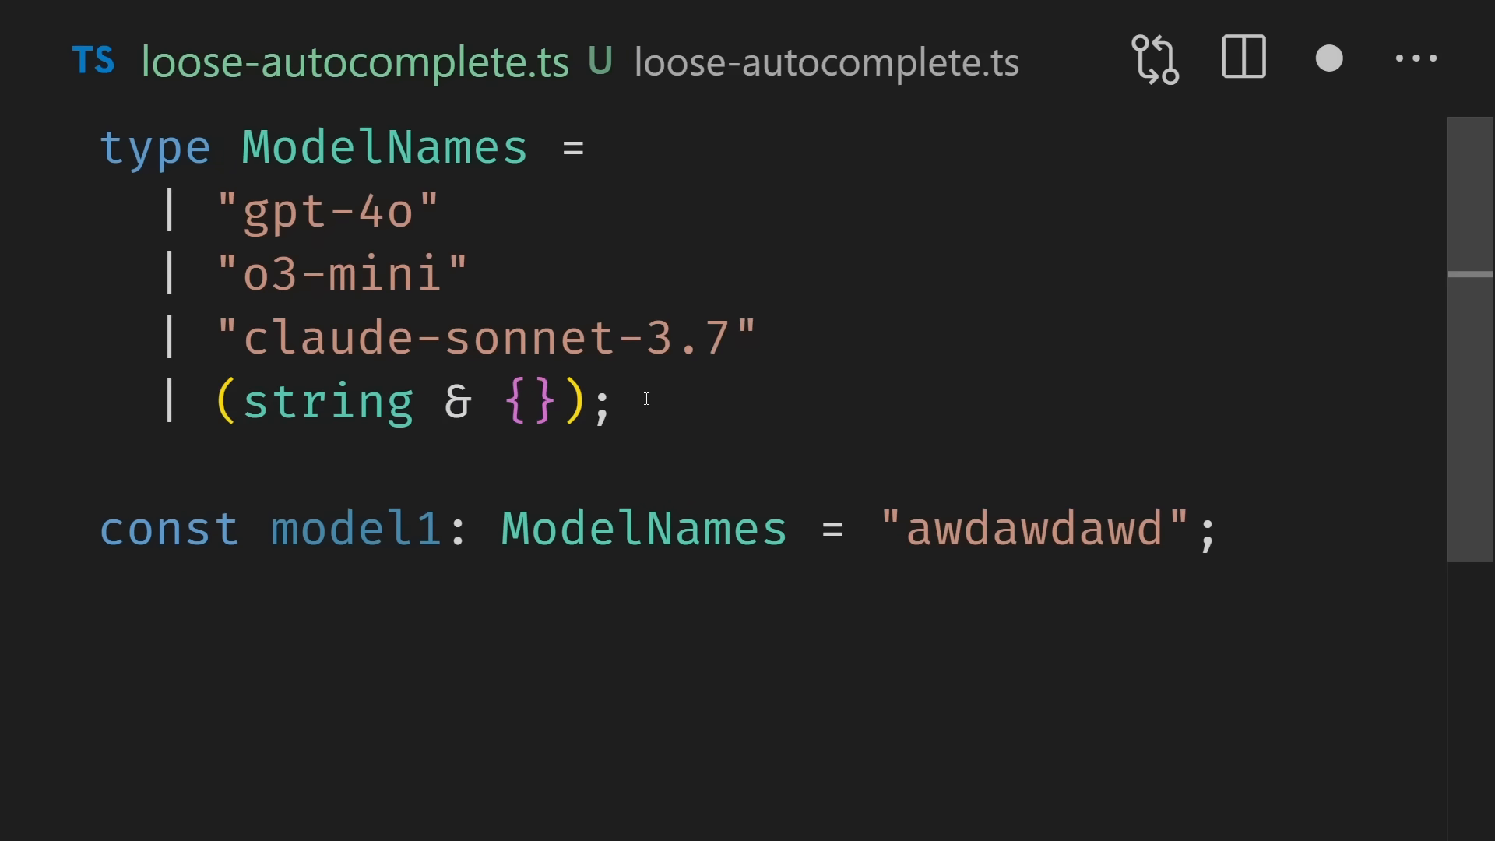